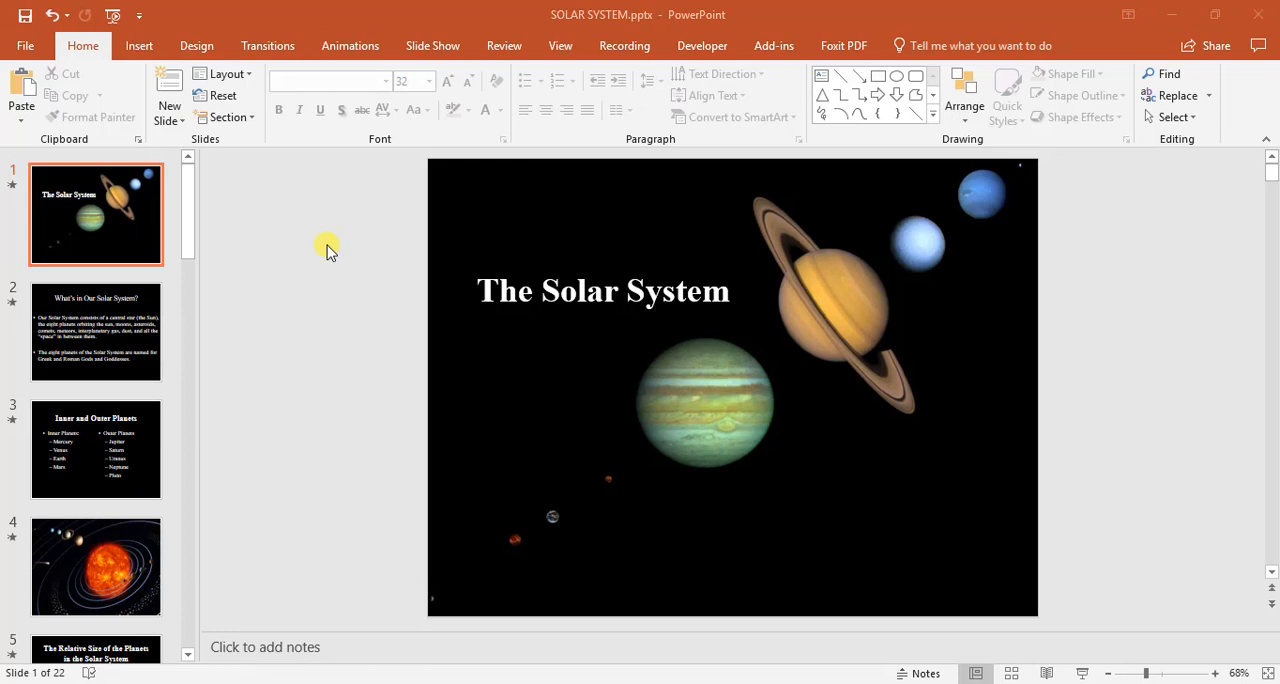
mouse_move(328, 218)
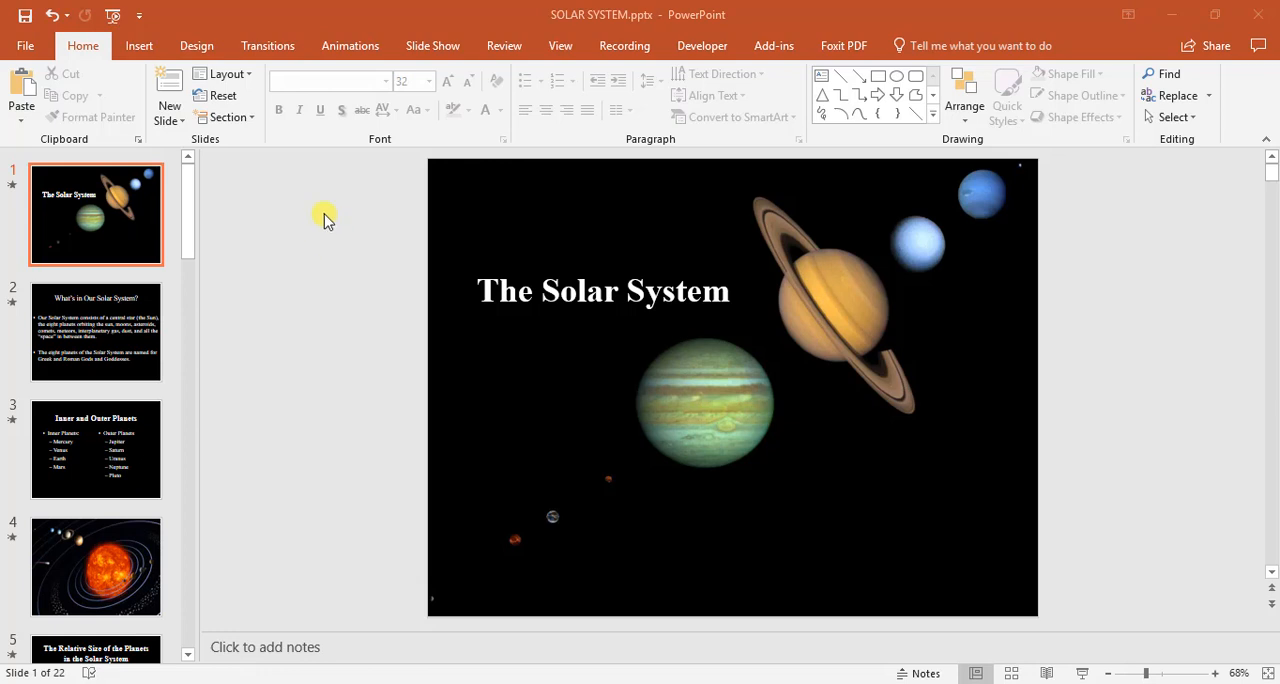
Apply the Gallery theme with the wood-floor band to all Solar System slides.
click(196, 44)
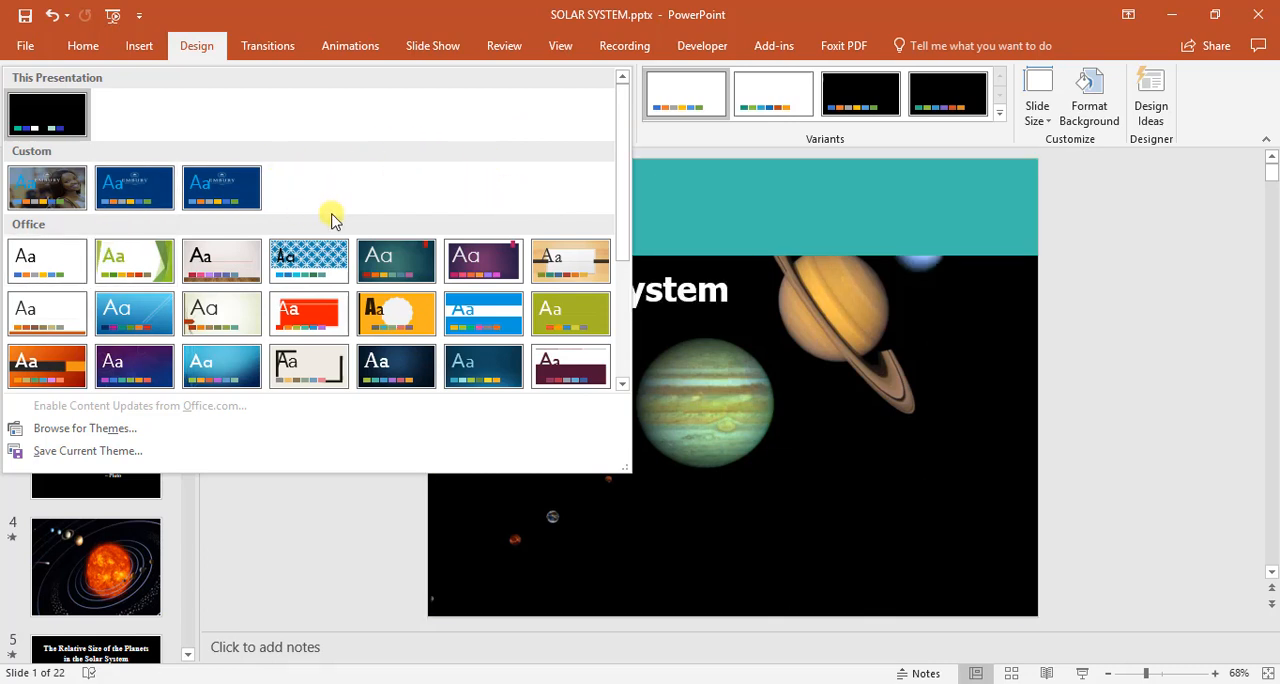
click(220, 260)
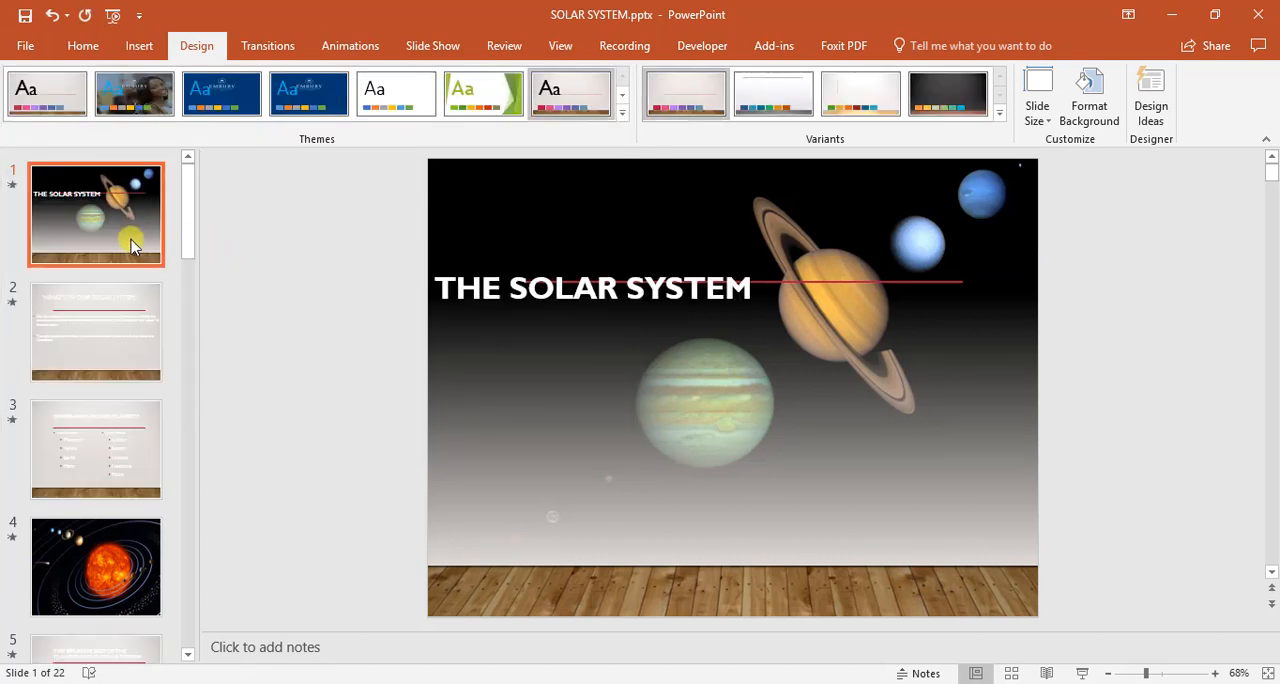
scroll(down, 3)
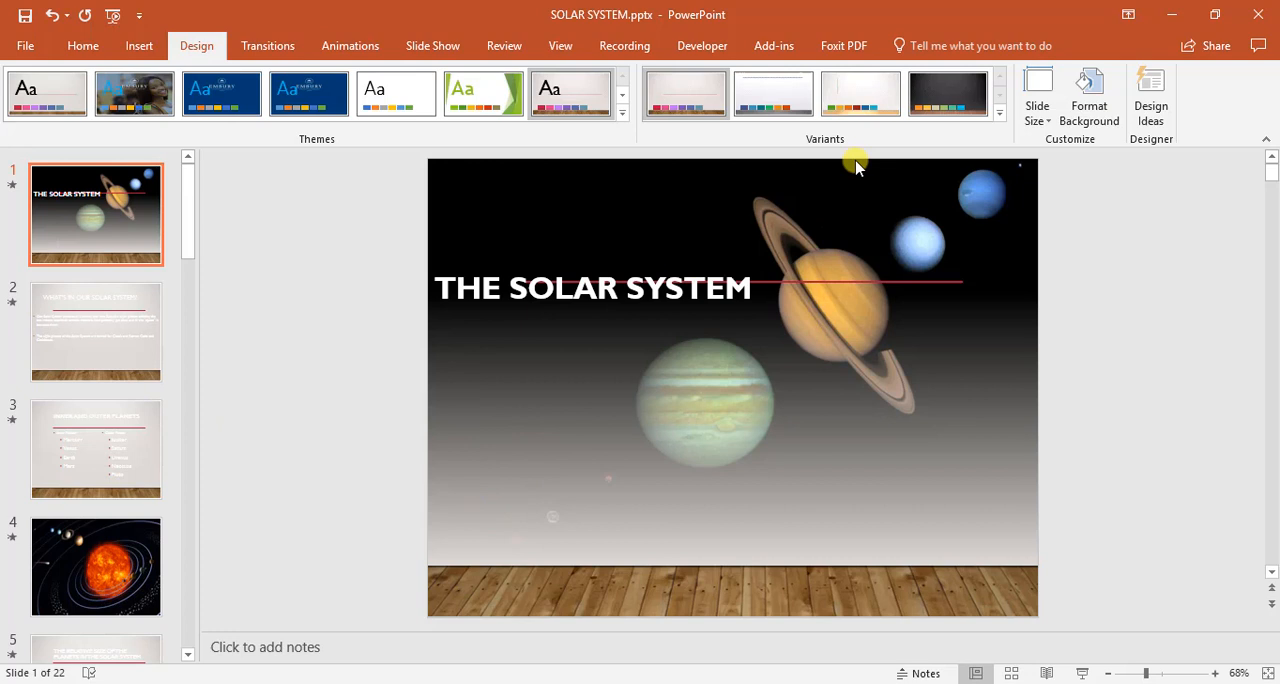
mouse_move(294, 258)
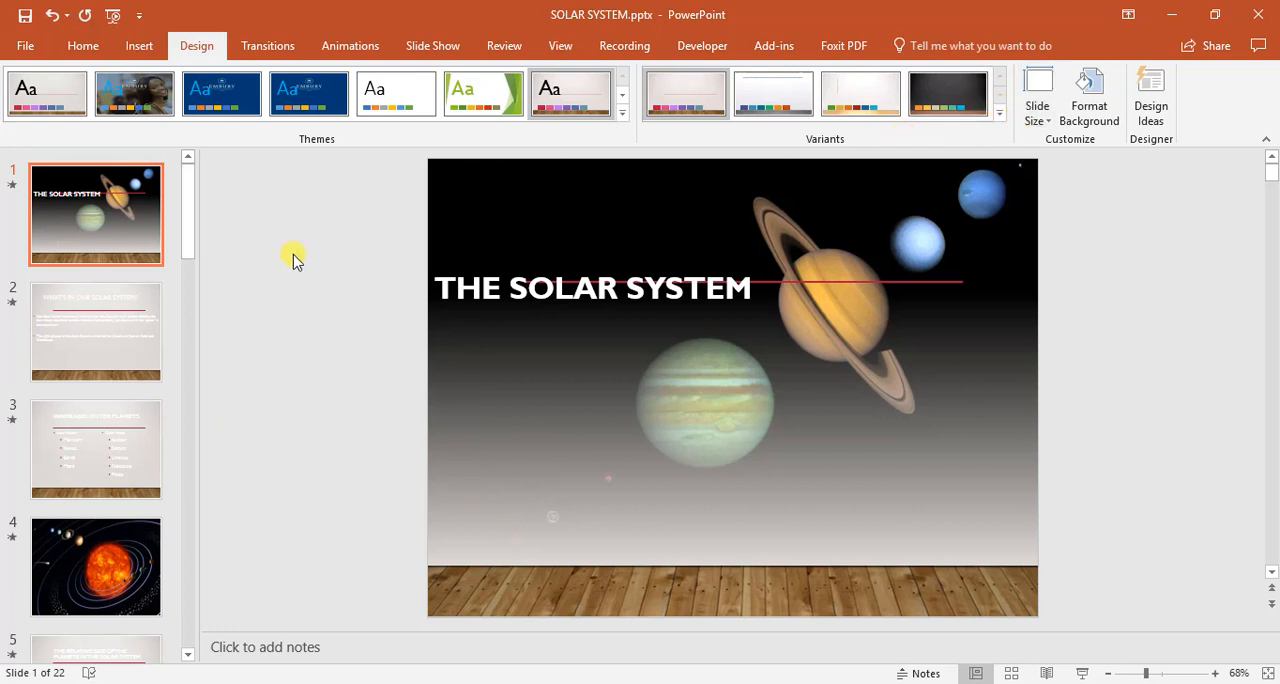
Revert to the original black design and show the Format Background fill settings.
click(46, 92)
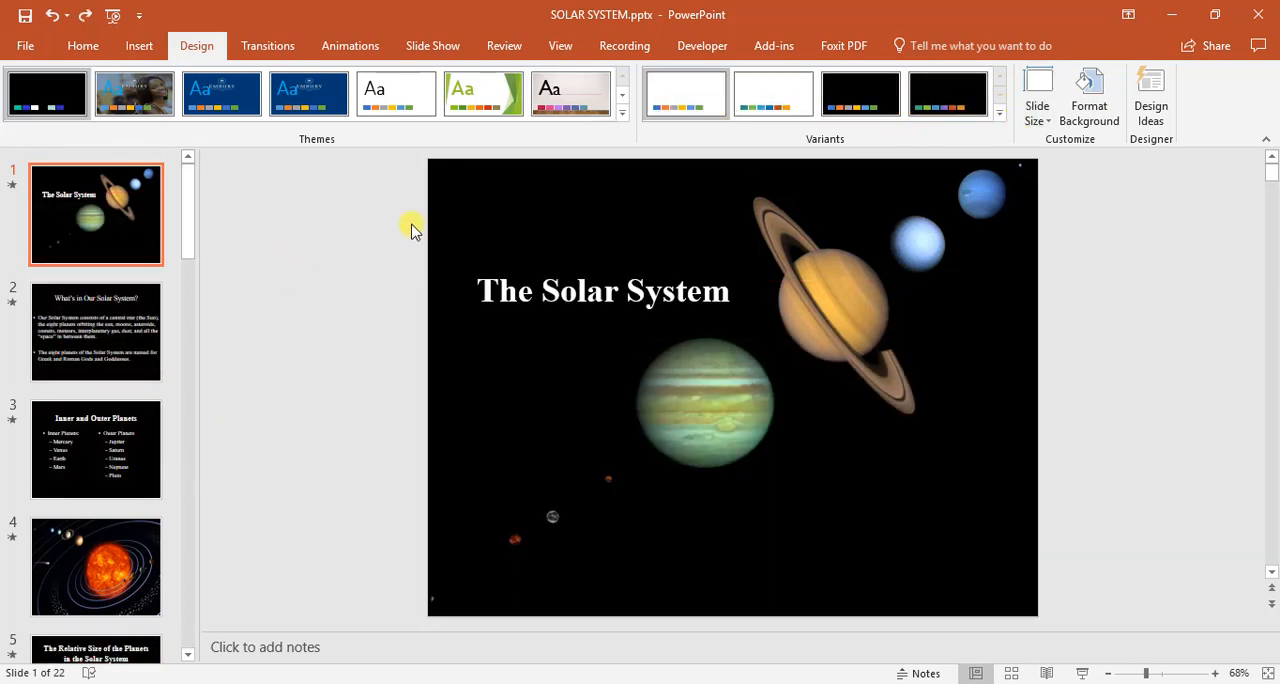
mouse_move(1088, 100)
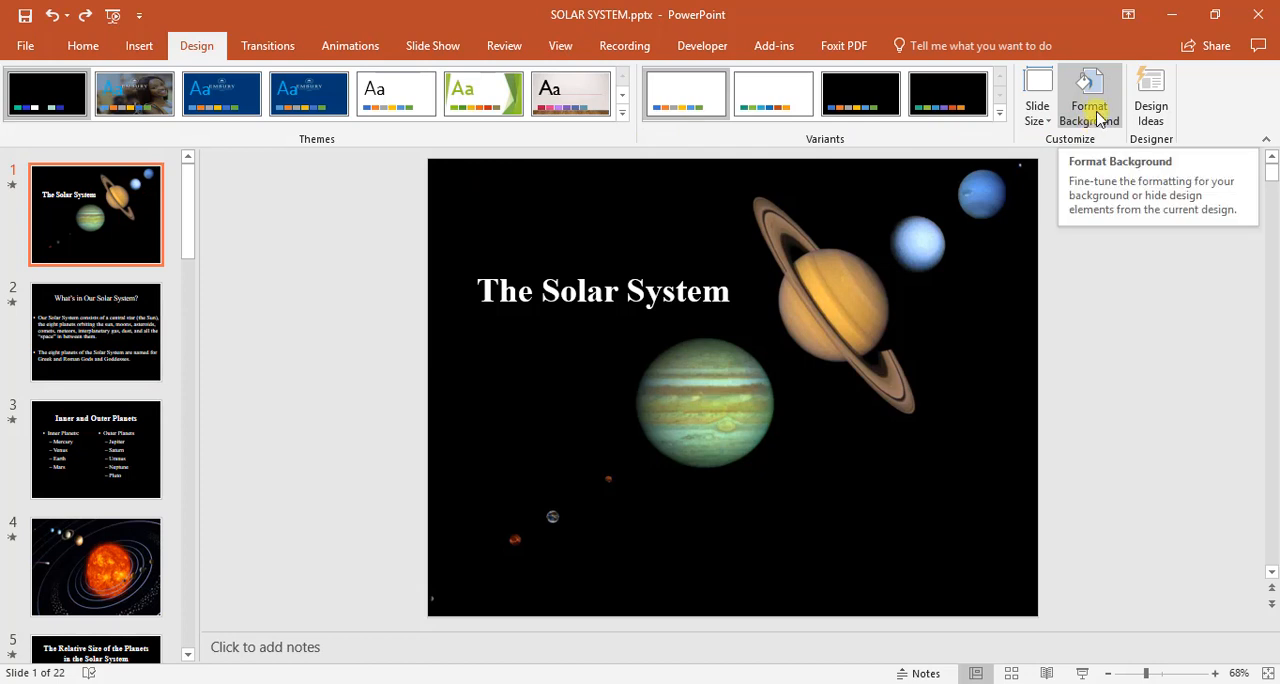
click(1088, 96)
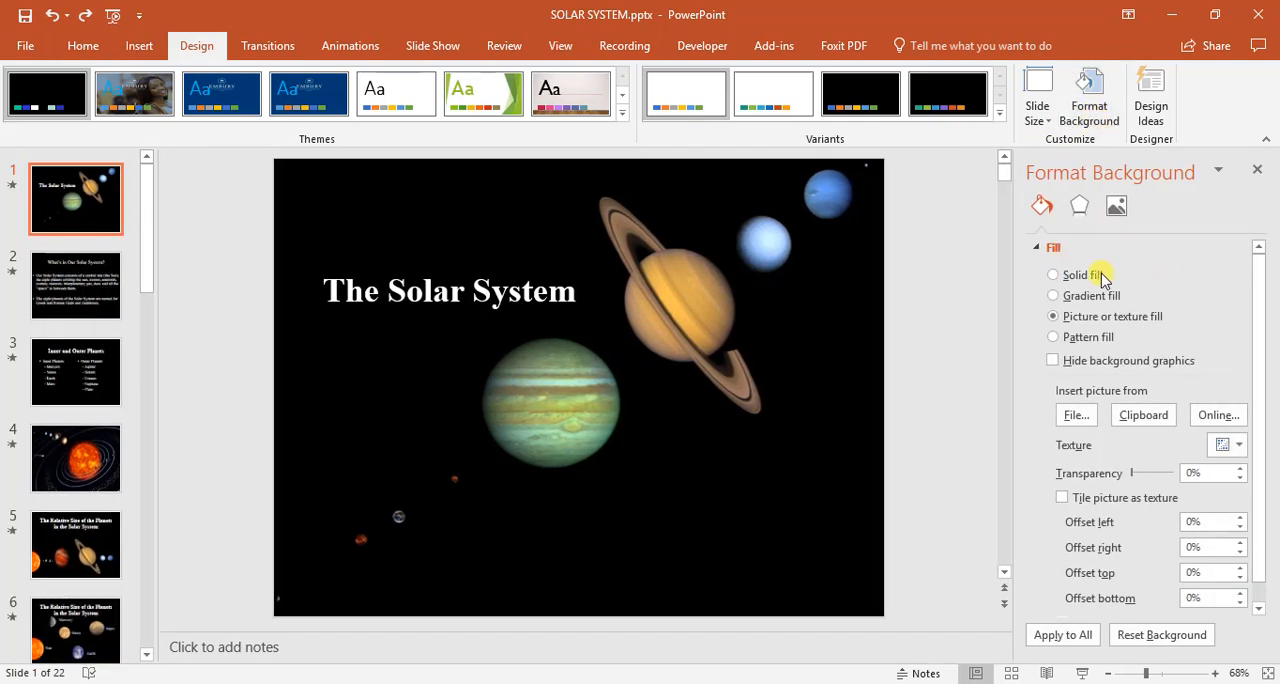
mouse_move(1124, 328)
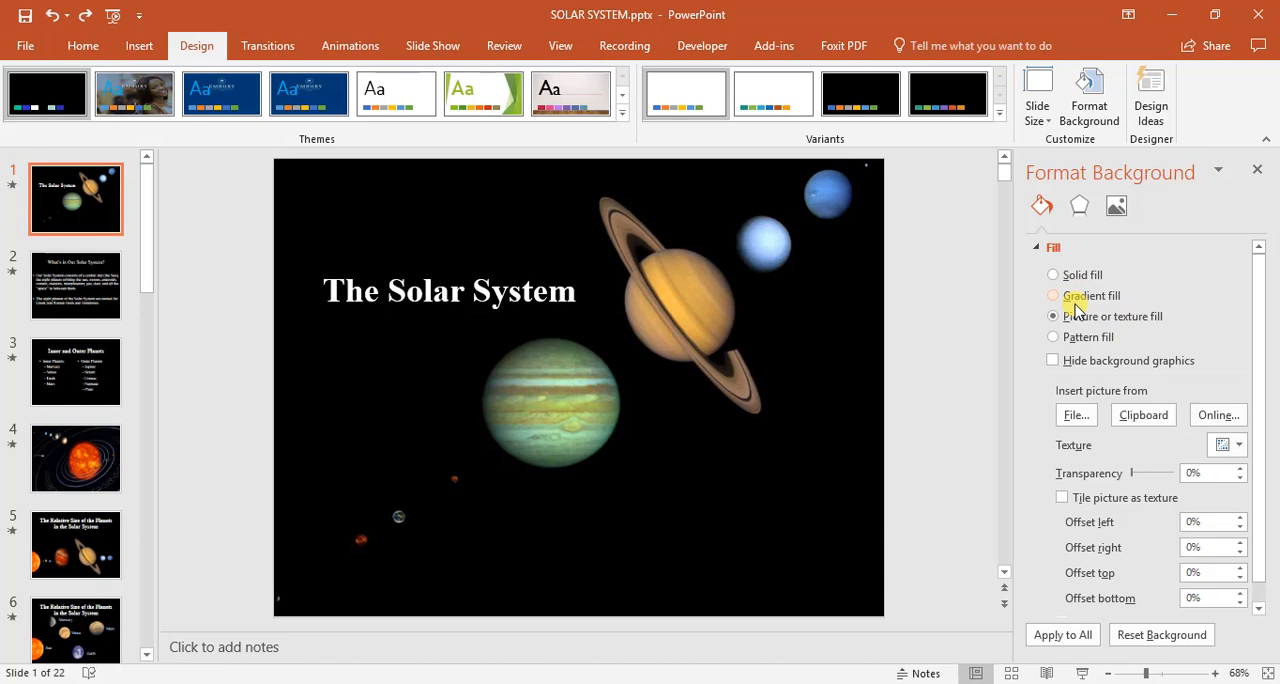
scroll(down, 3)
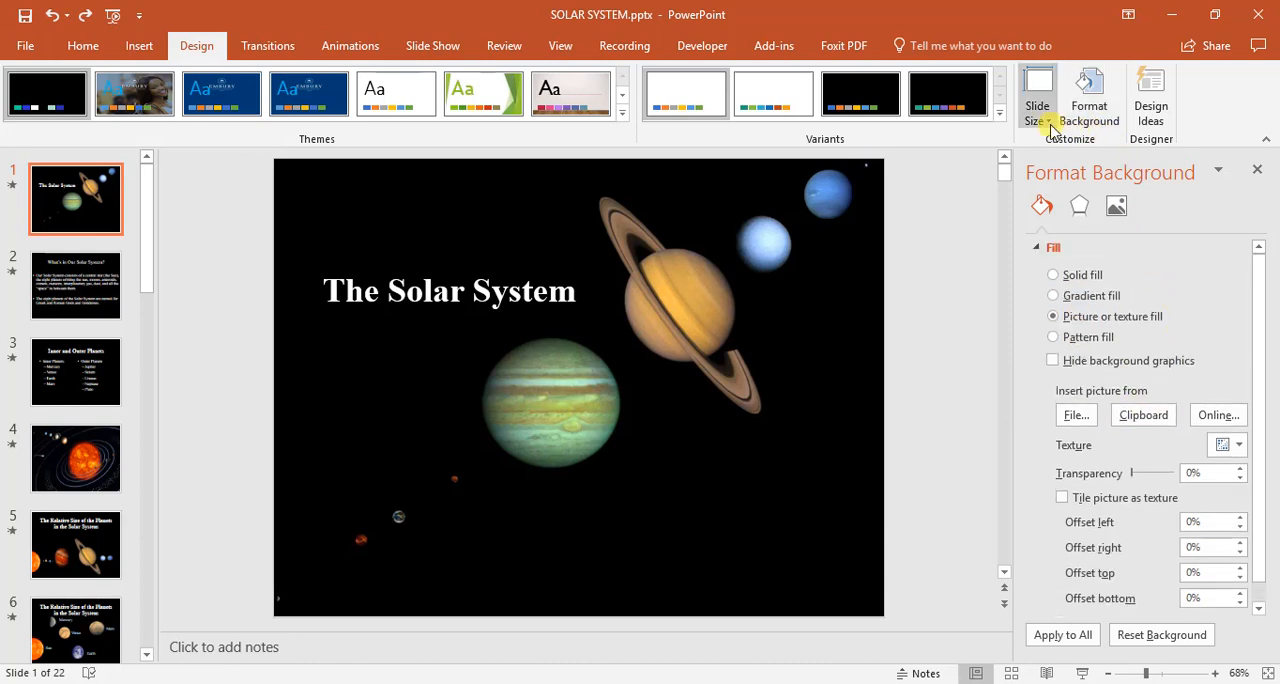
click(1036, 96)
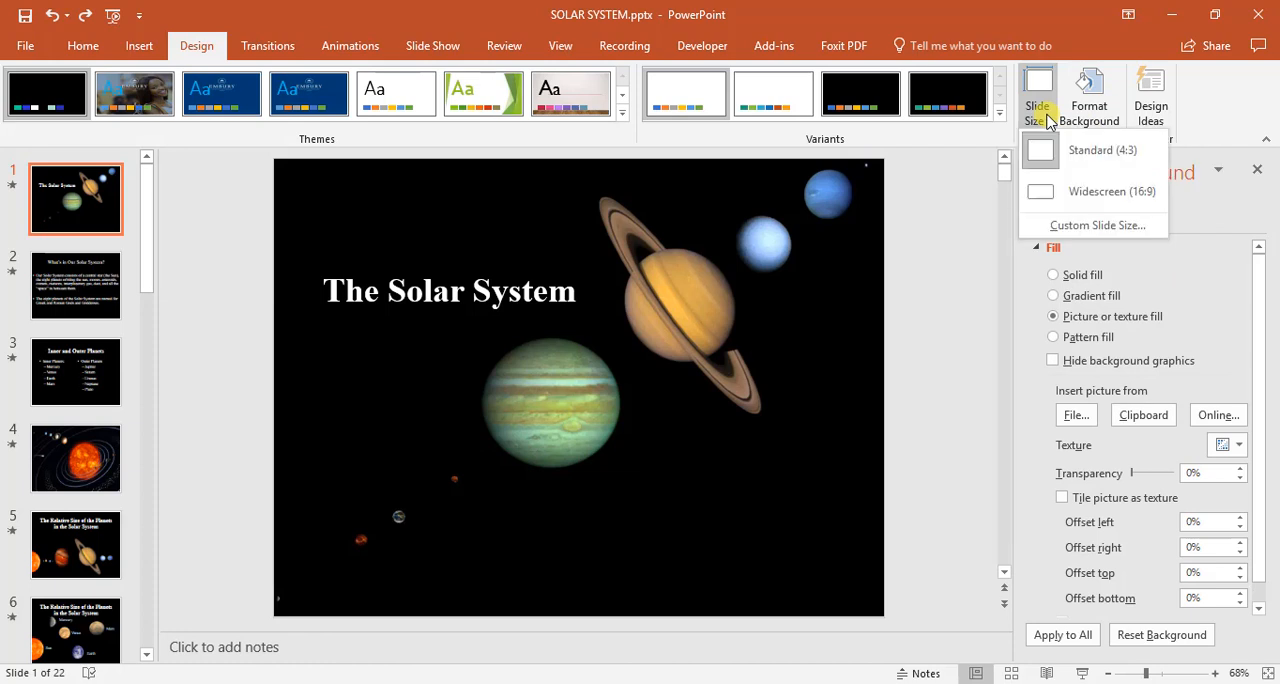
mouse_move(1120, 190)
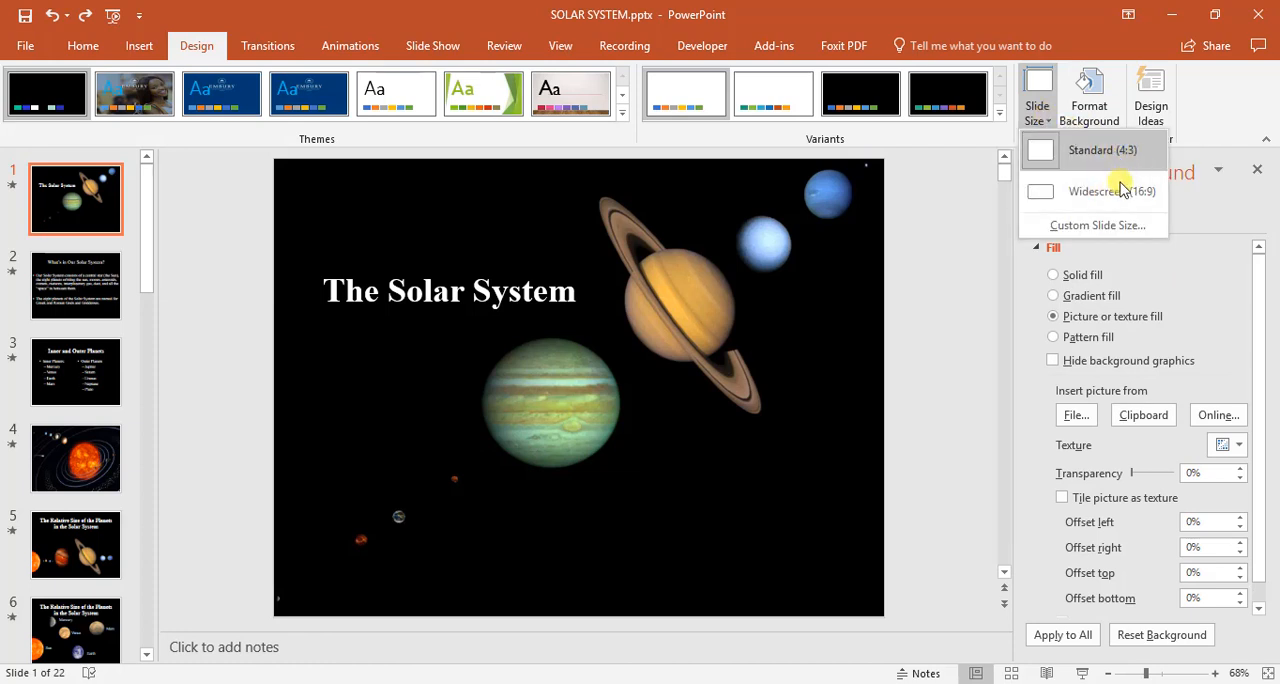
mouse_move(1084, 192)
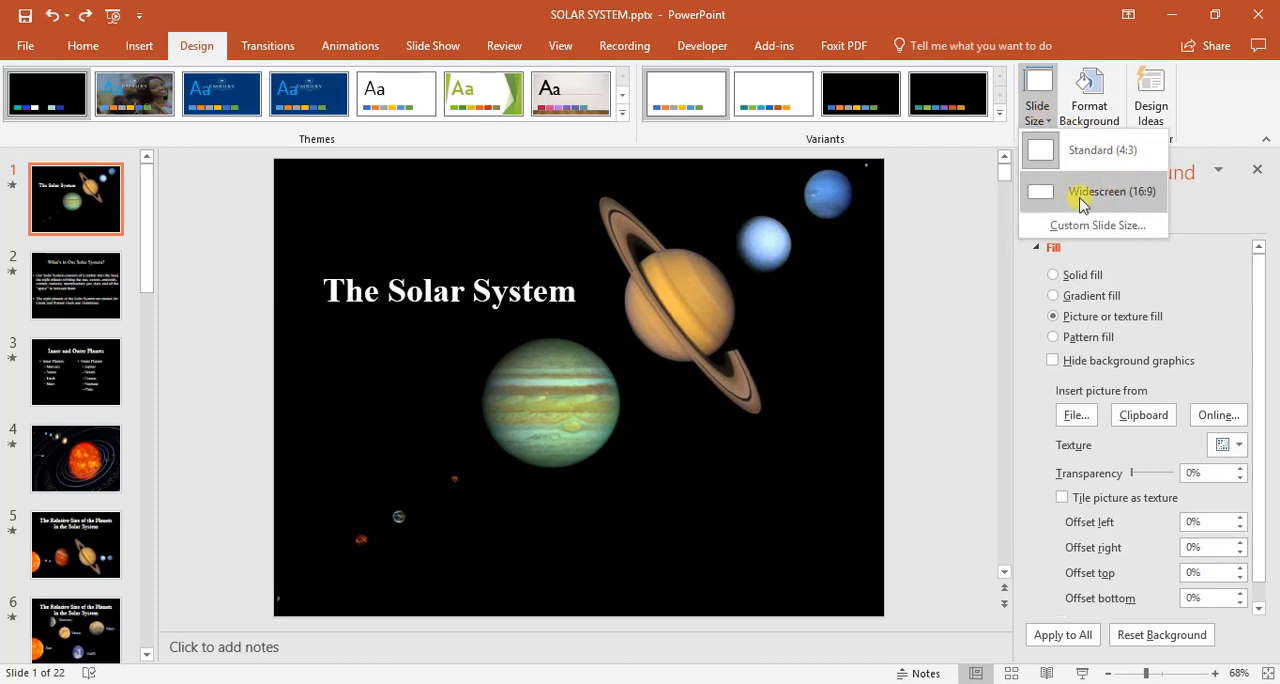
click(1110, 192)
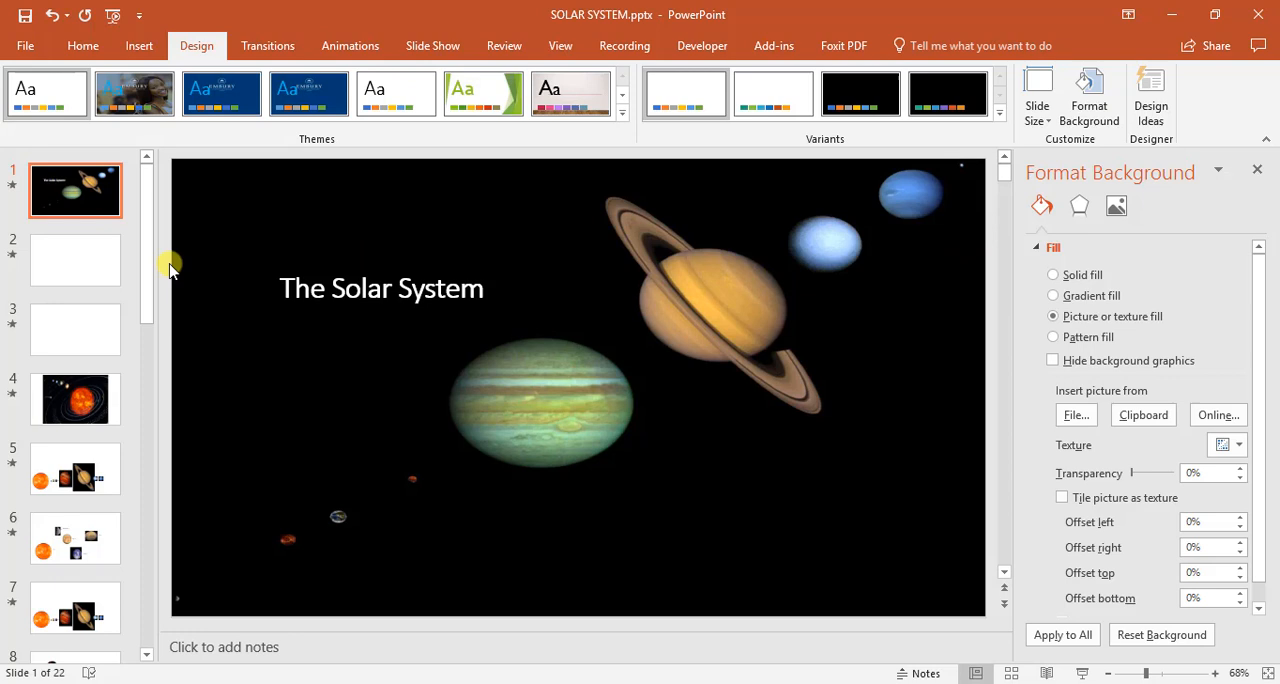
mouse_move(1012, 222)
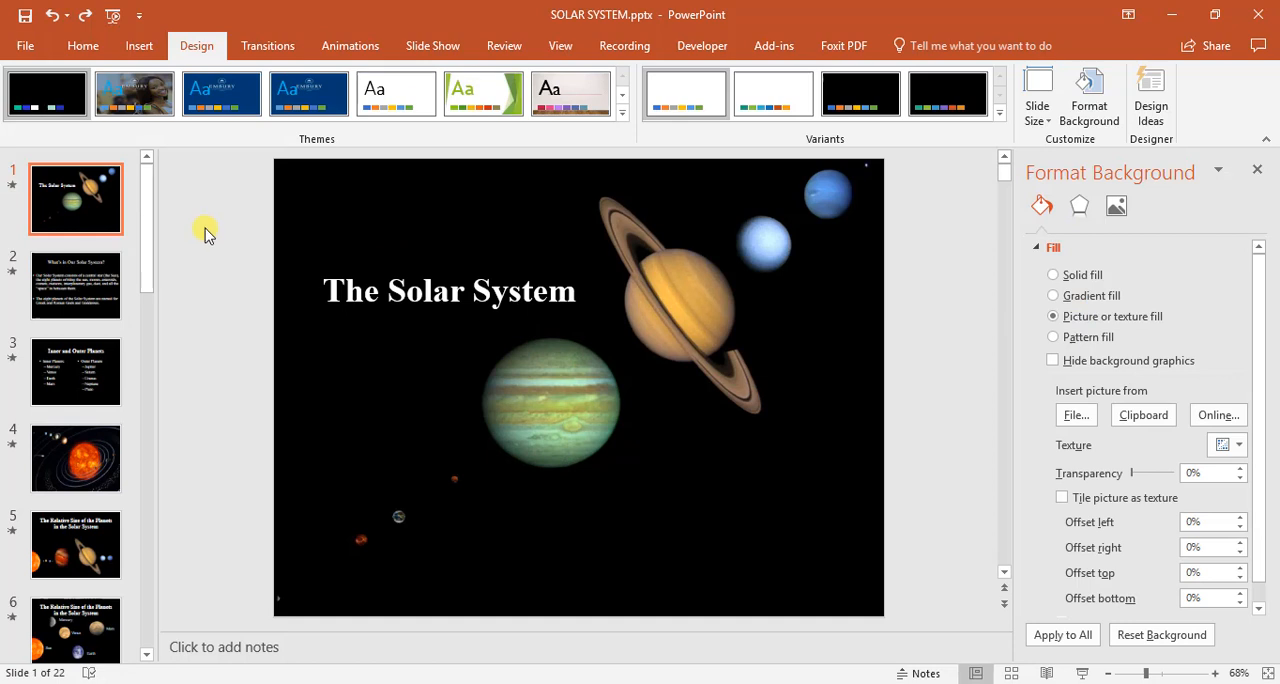
Scroll through the original black Solar System slides after closing the background pane.
scroll(down, 3)
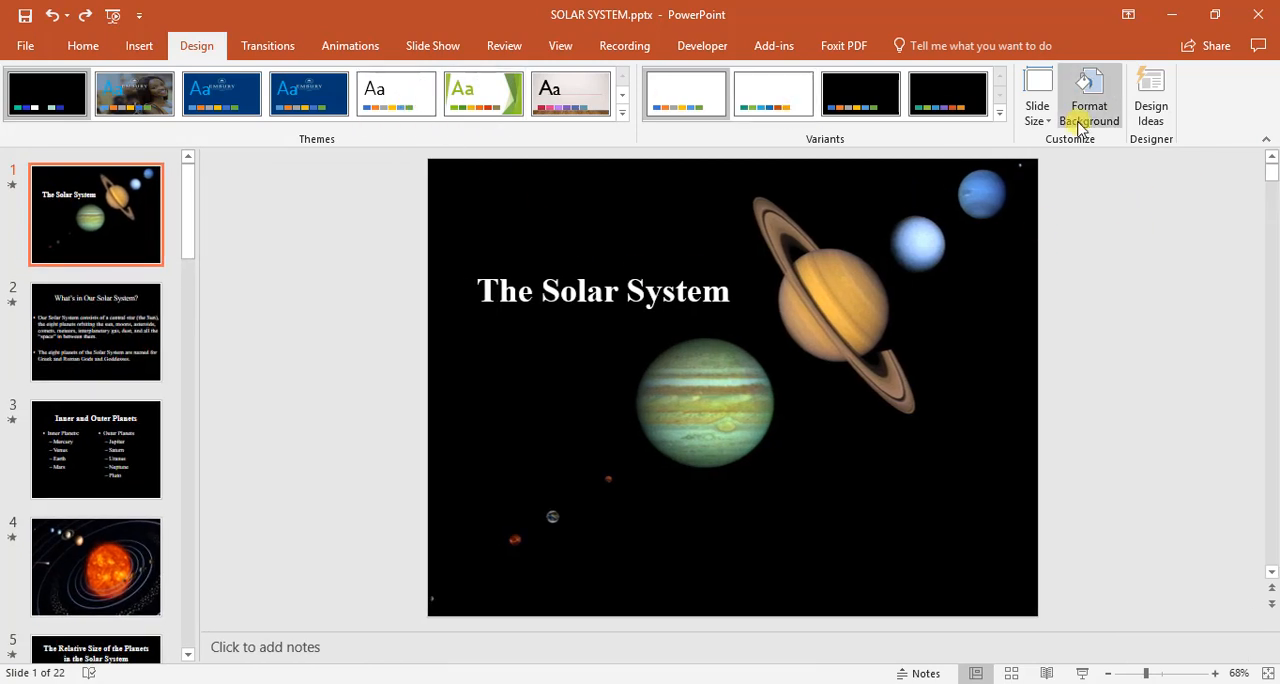
mouse_move(1088, 100)
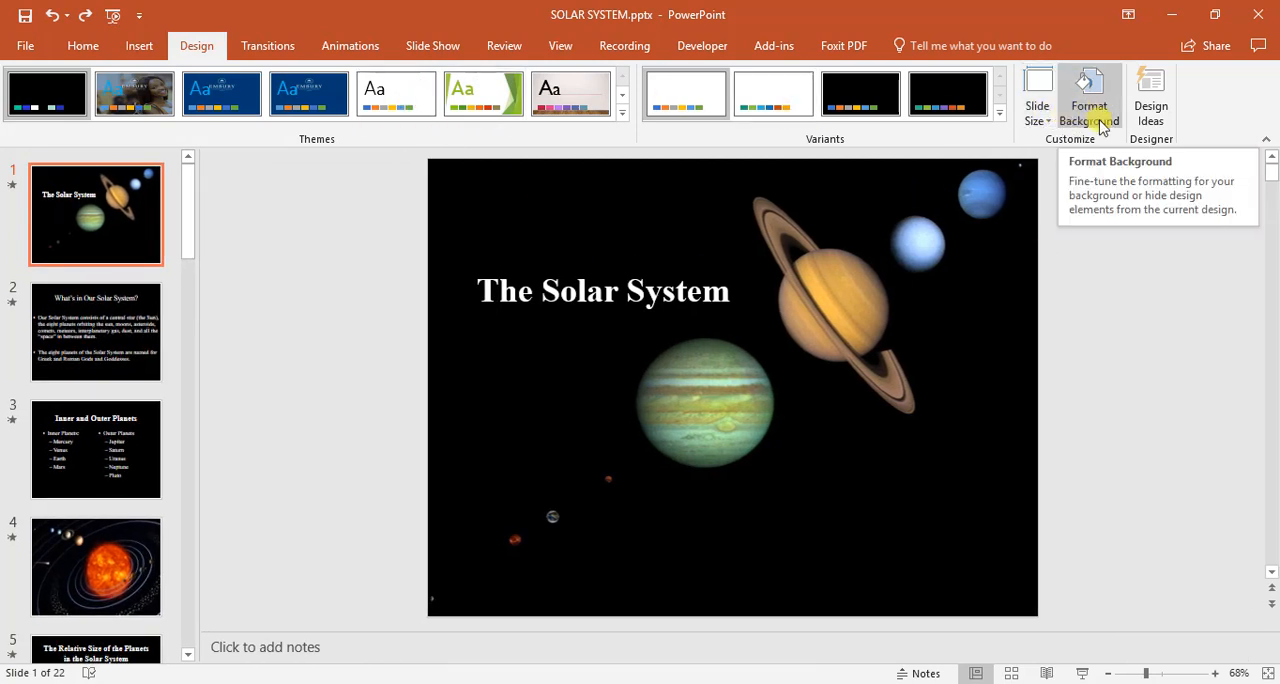
mouse_move(1130, 248)
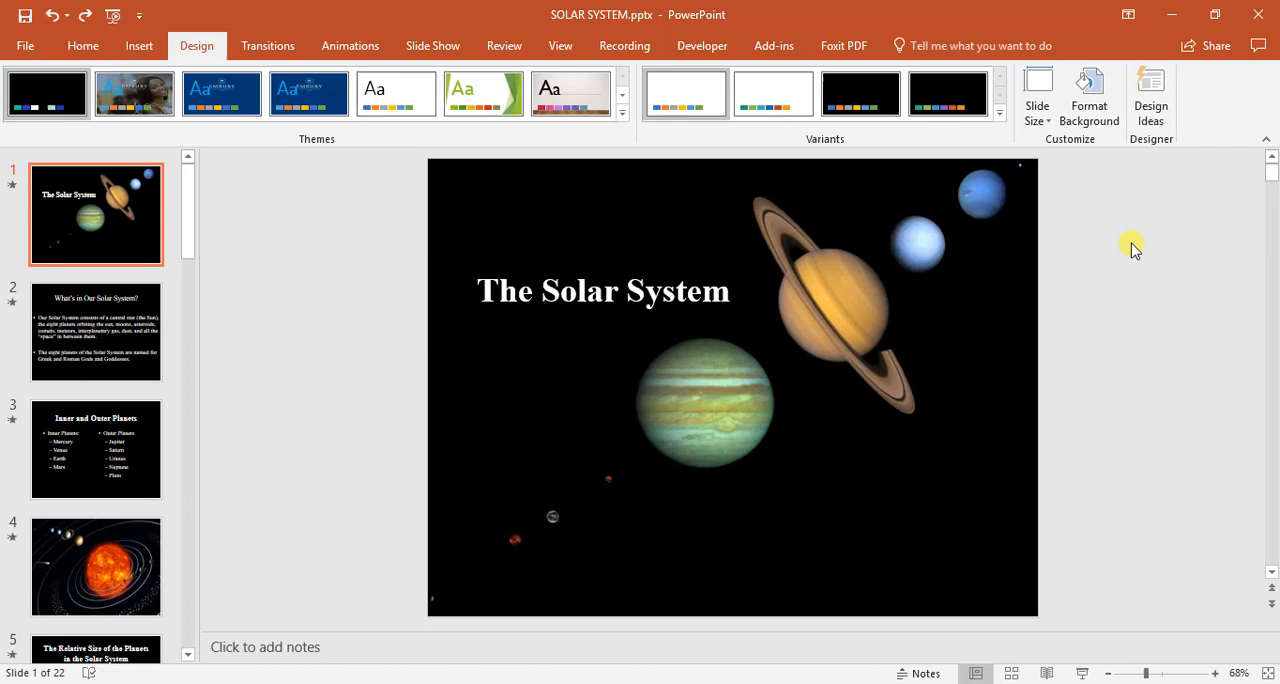